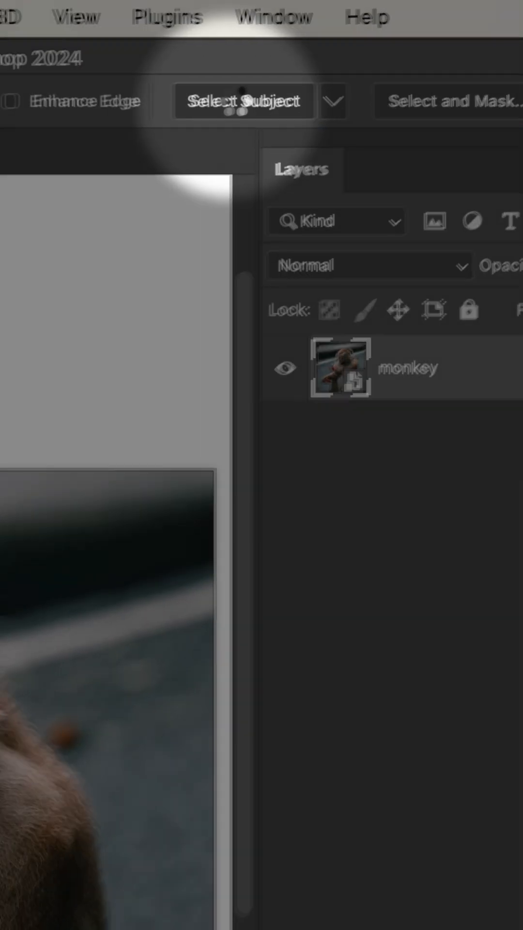
- Automatically select the monkey with Select Subject
left_click(244, 101)
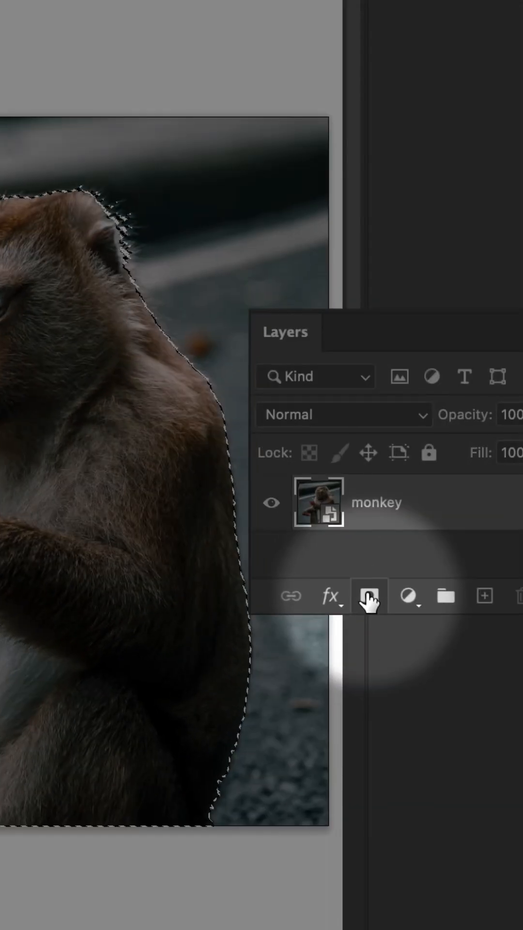
- Add a layer mask from the selection and refine its fur and fruit edges
left_click(369, 596)
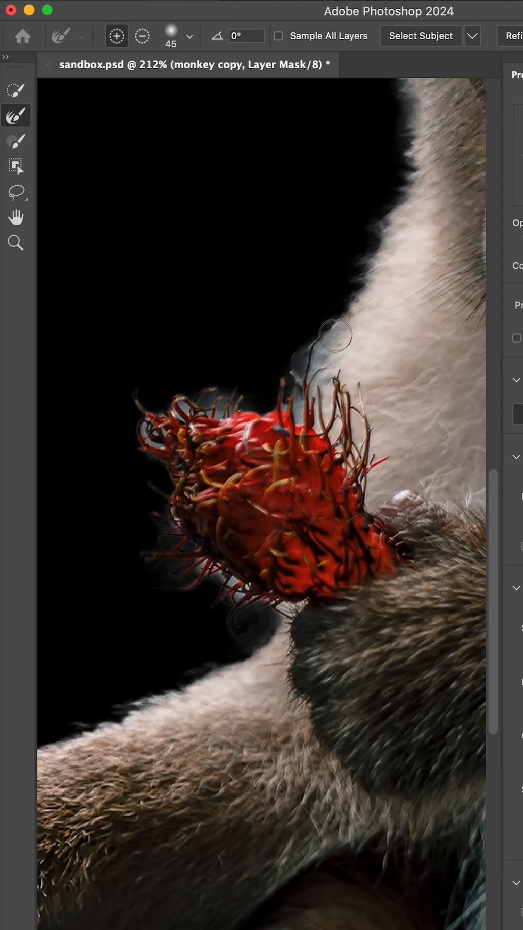
left_click_drag(332, 335, 252, 593)
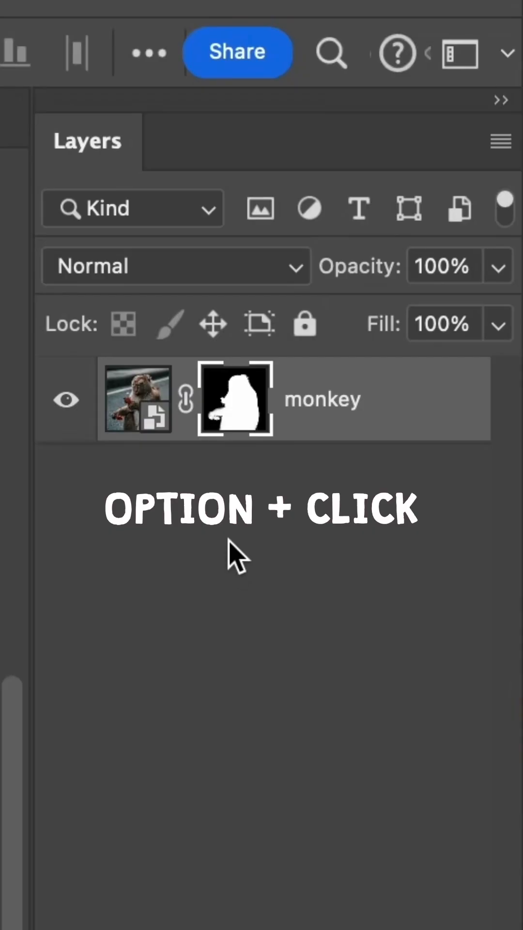
- Add a white Solid Color fill layer beneath the masked monkey layer
left_click(233, 399)
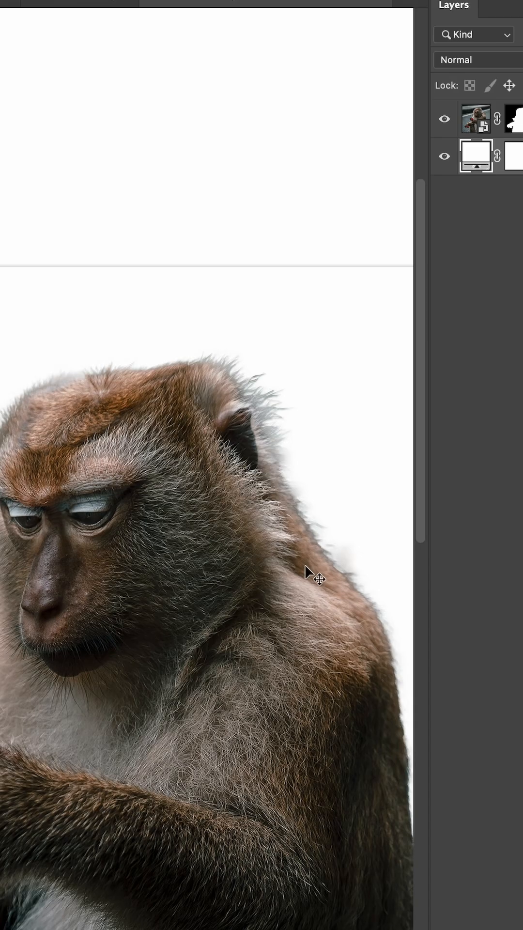
key("Ctrl+G")
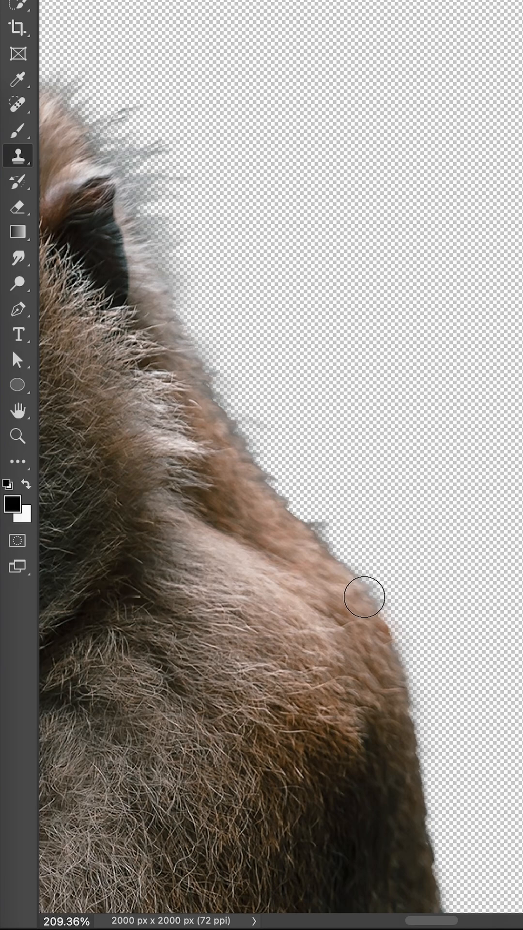
- Paint sampled fur over the pale fringe along the monkey's shoulder
left_click_drag(364, 597, 243, 438)
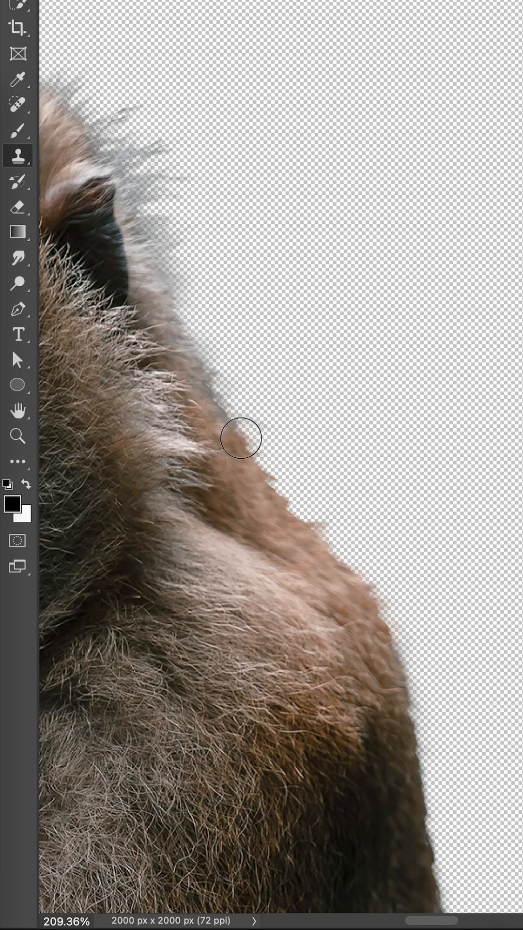